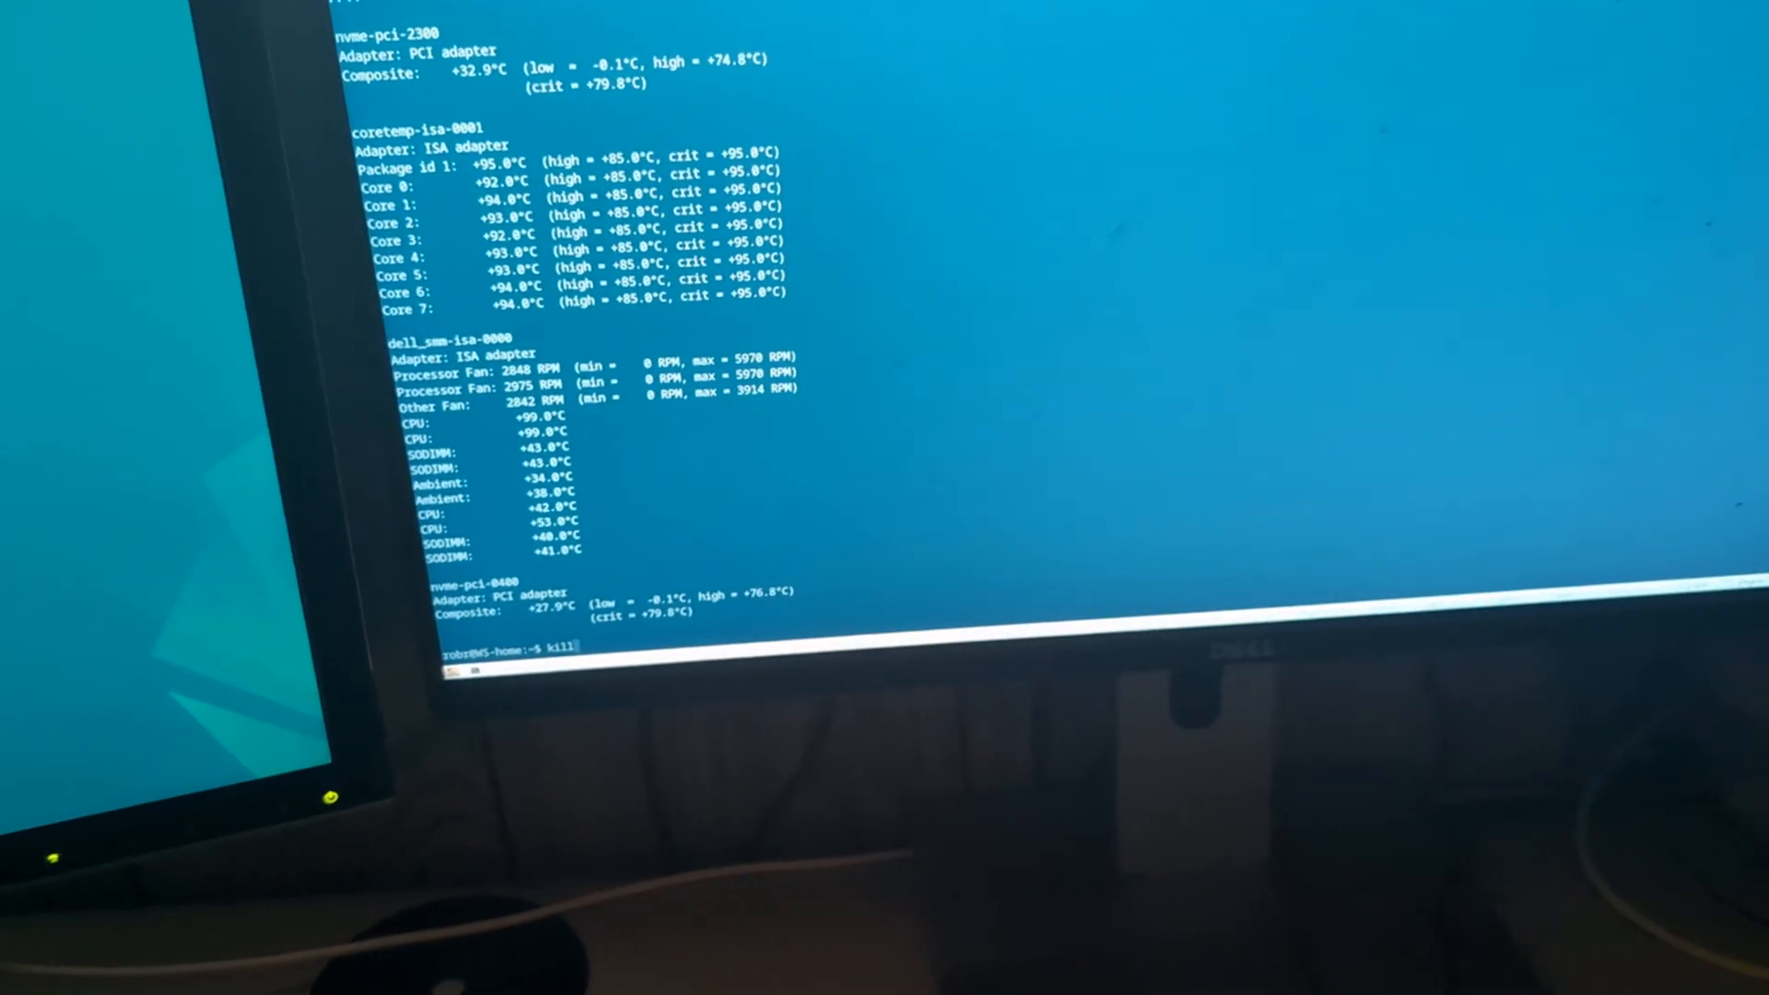
- Run killall -9 glxgears to force-stop the glxgears processes after the sensors readout
type("all -9 gl")
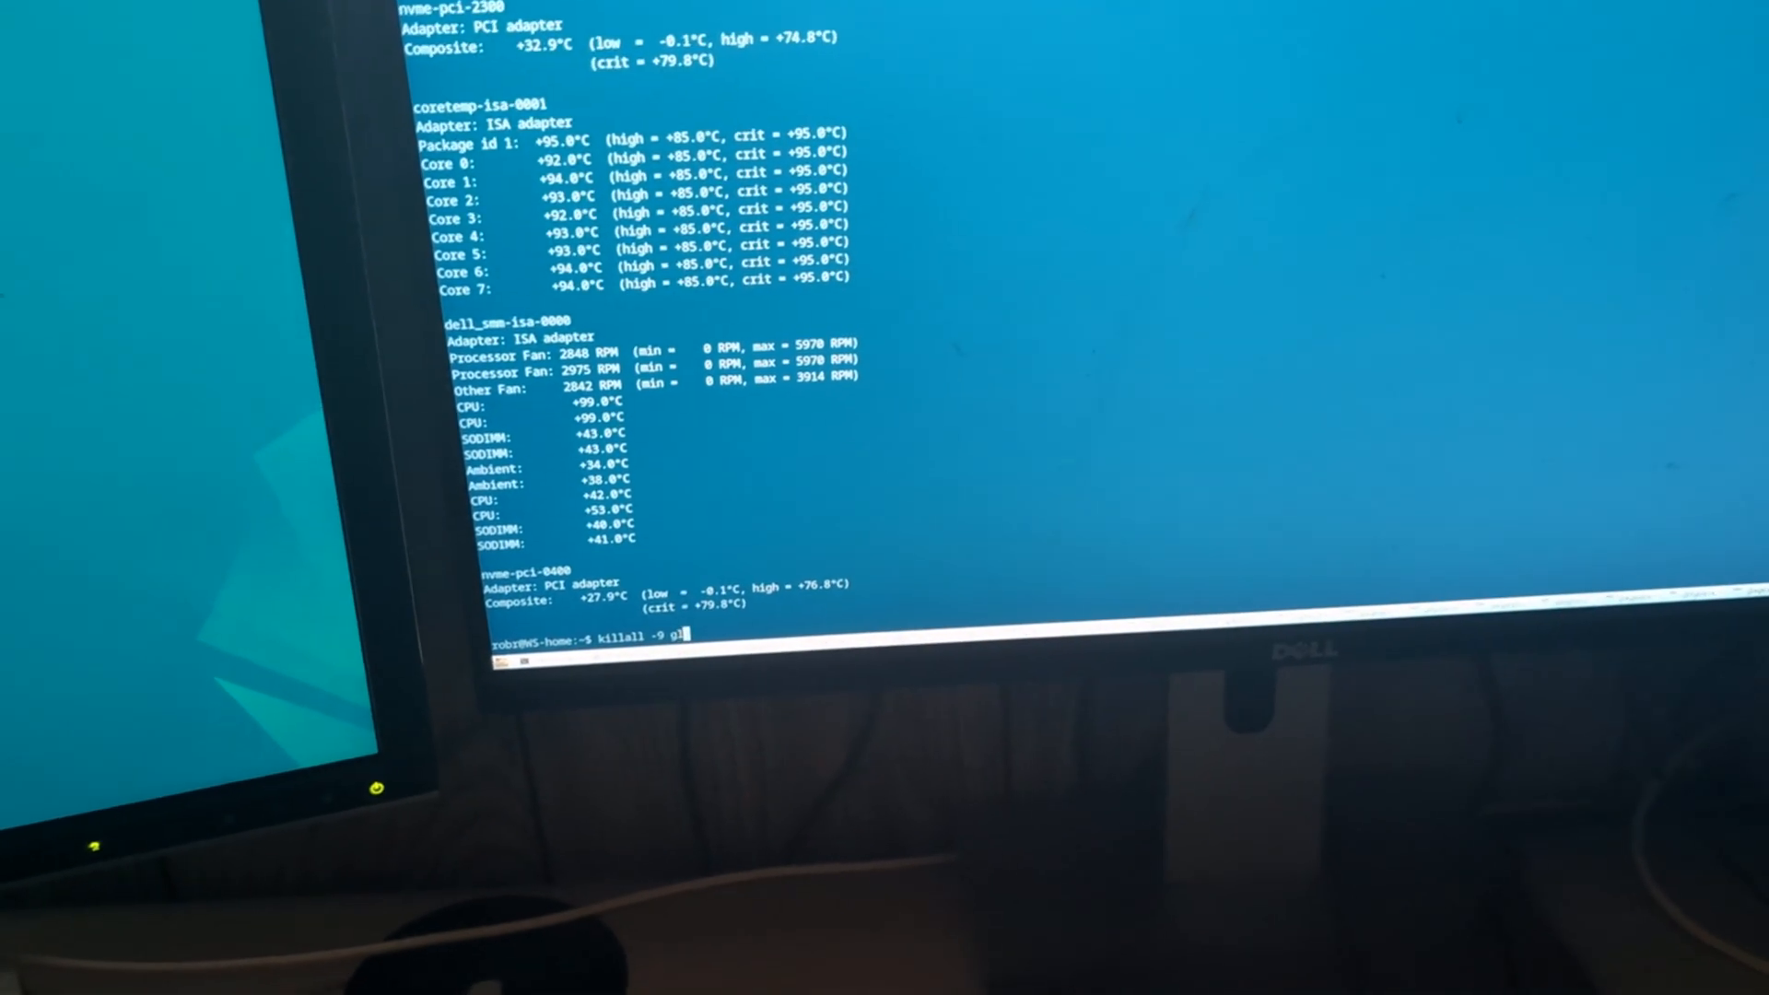
key("Return")
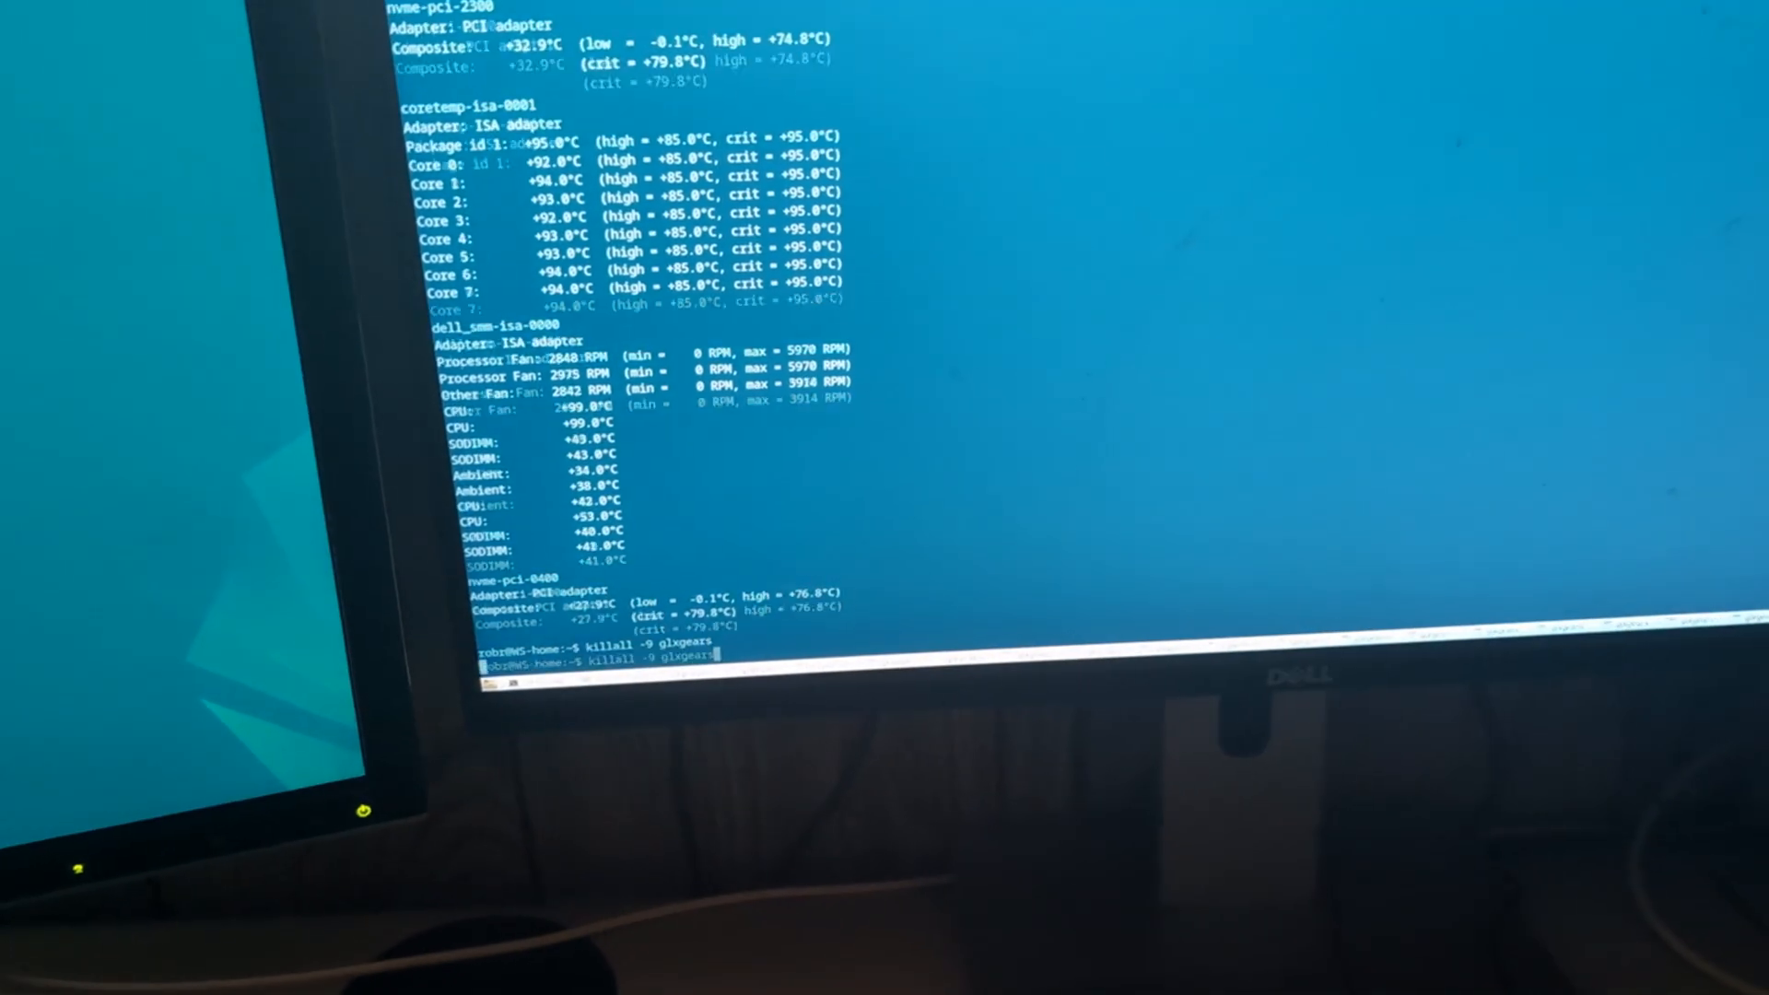